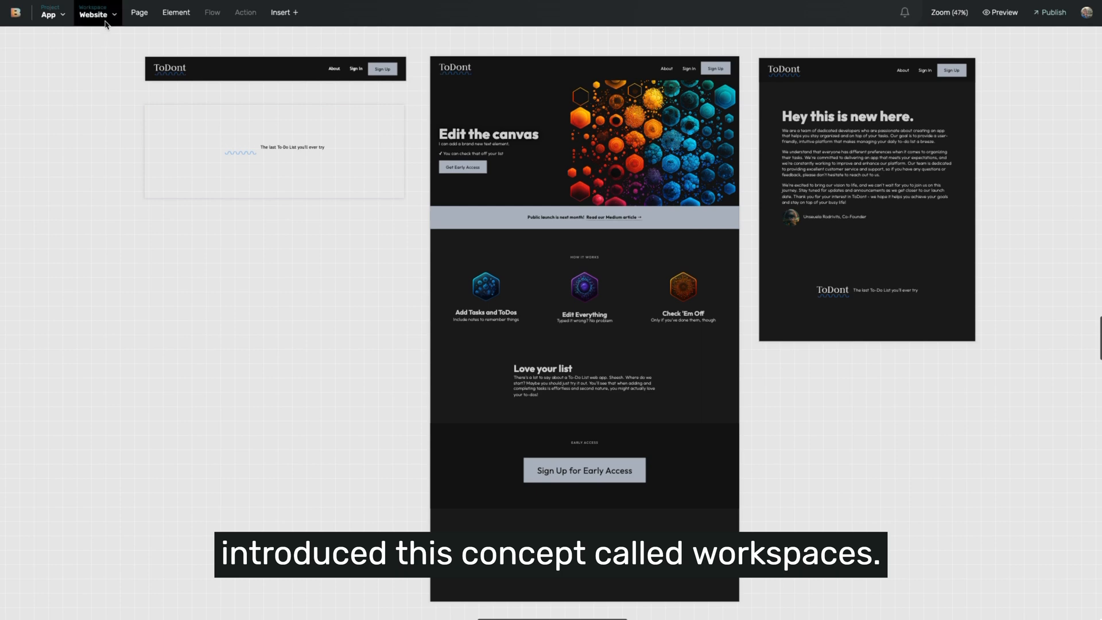
Quick-switch from the workspace menu to the App workspace with the ToDont task screens.
left_click(94, 17)
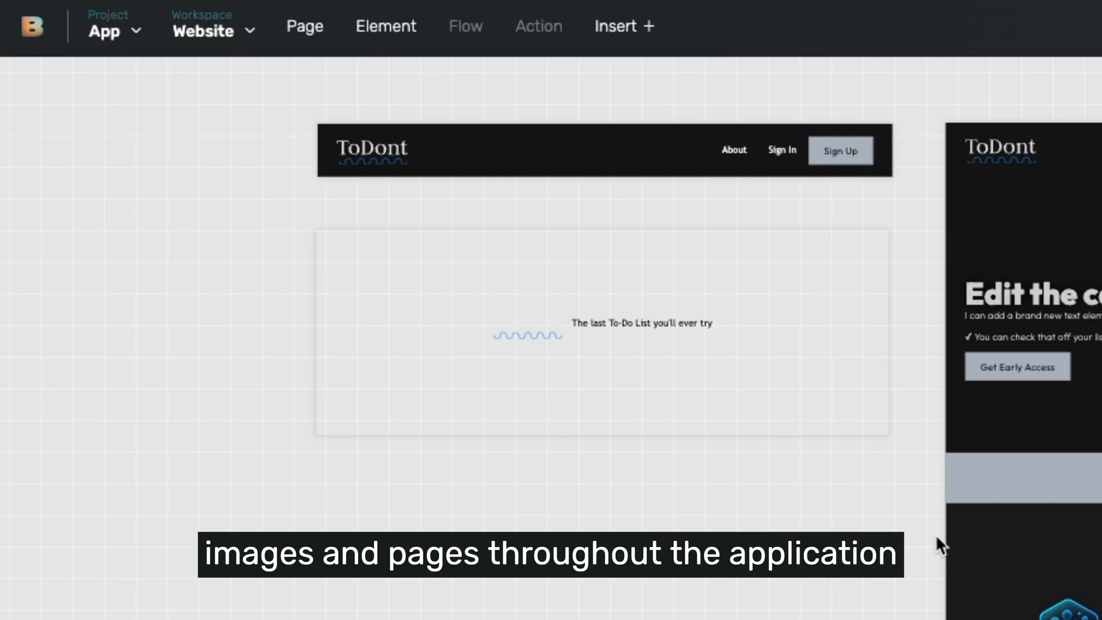
left_click(204, 29)
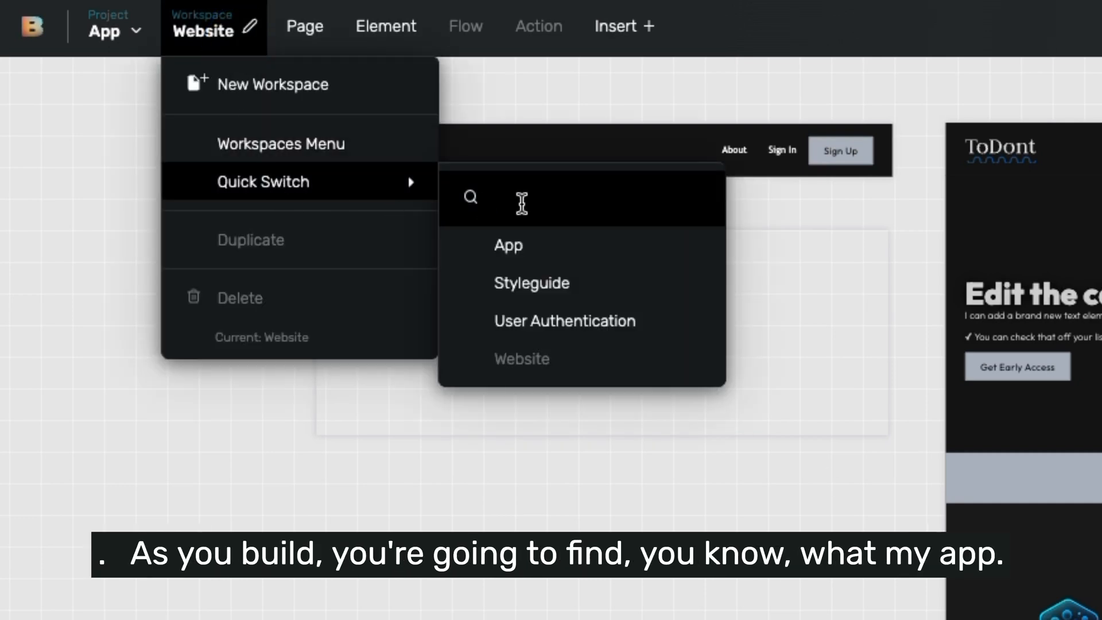
left_click(507, 245)
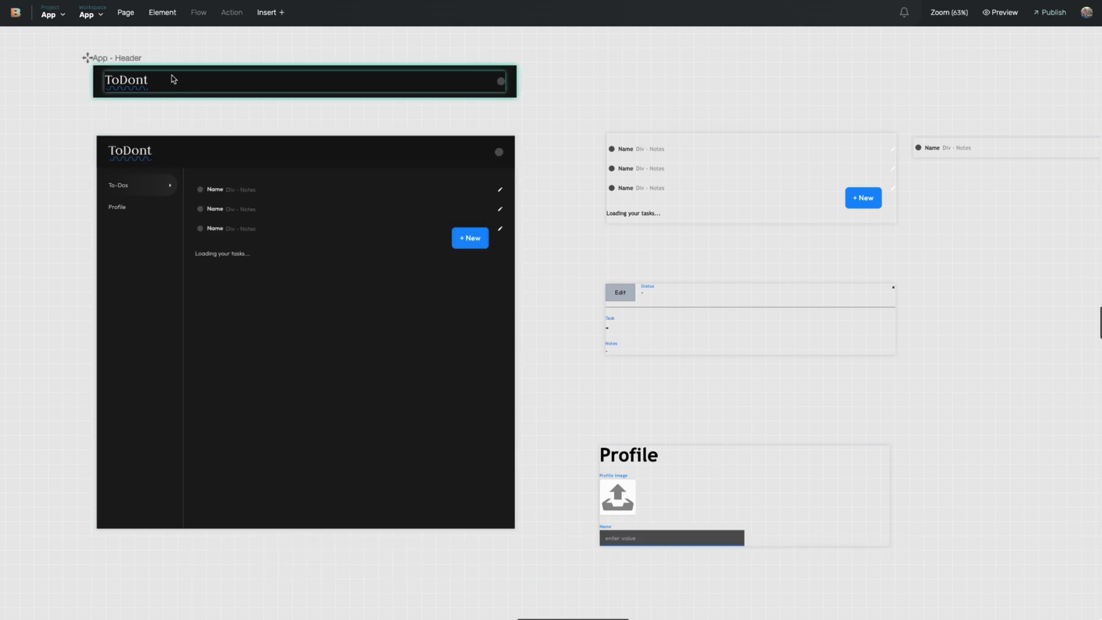
Quick-switch to the User Authentication workspace with its sign-in and sign-up screens.
left_click(86, 15)
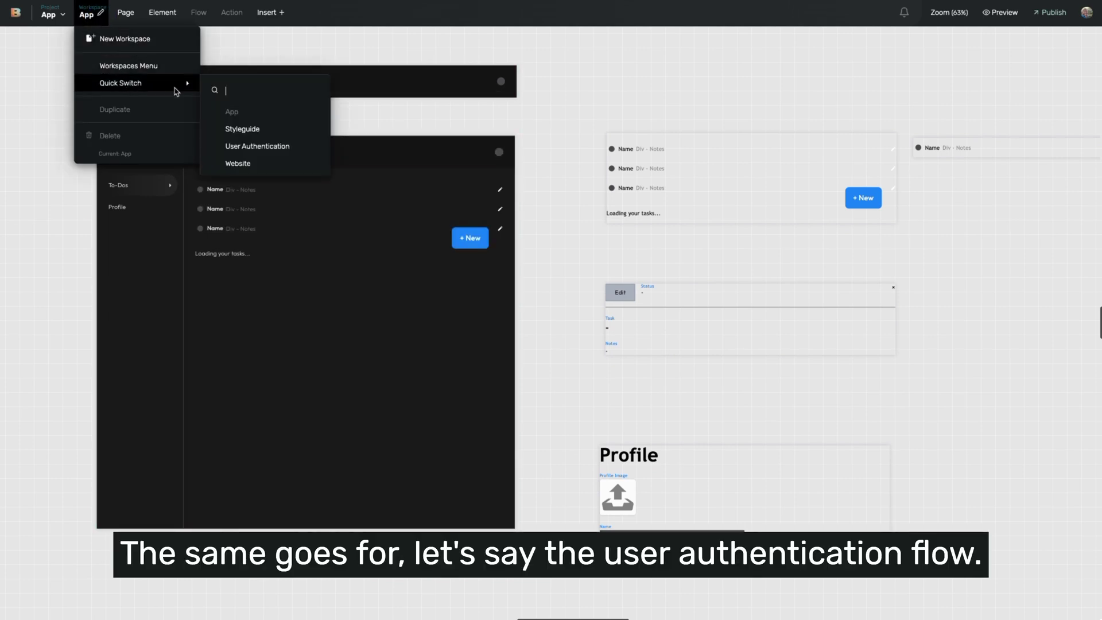
left_click(257, 146)
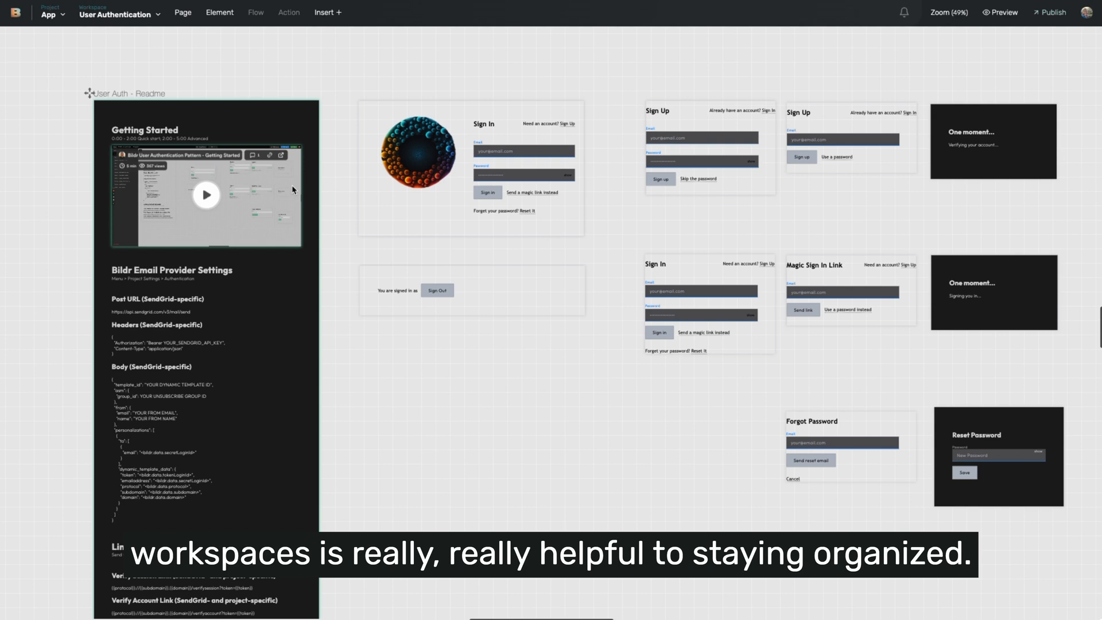
Quick-switch to the Styleguide workspace and scroll through its headings, inputs, buttons and helper classes.
left_click(119, 15)
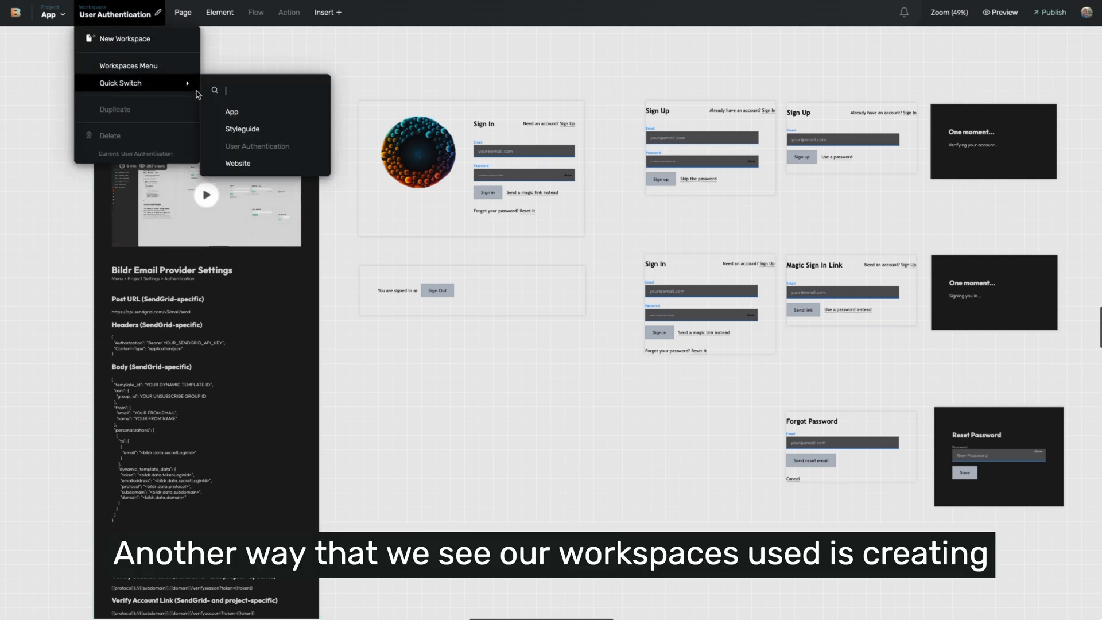
left_click(242, 128)
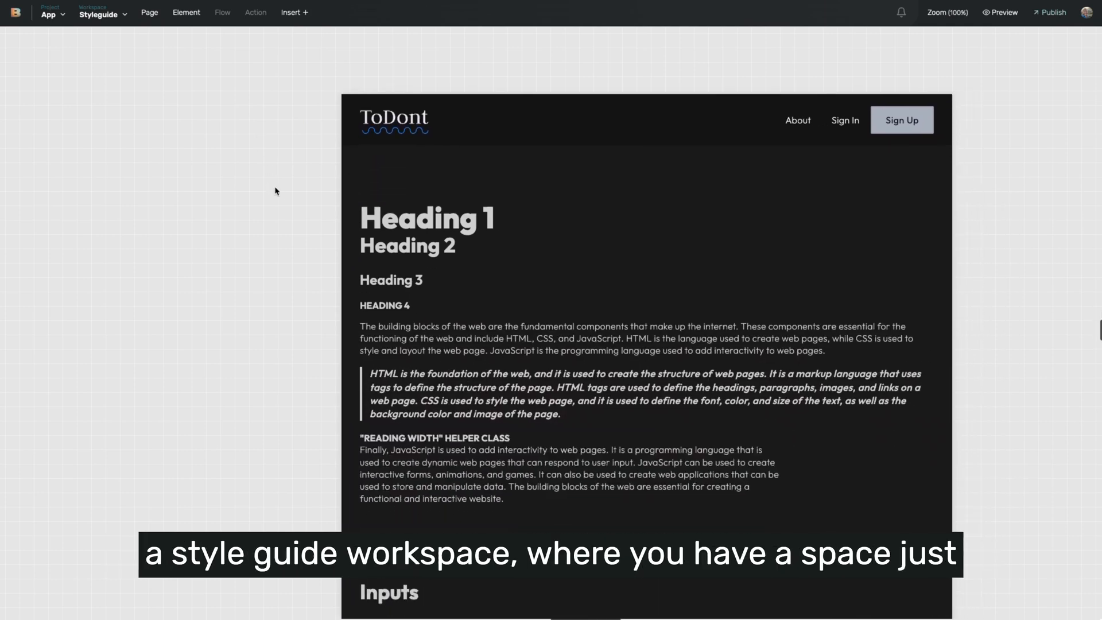
scroll("down", 3)
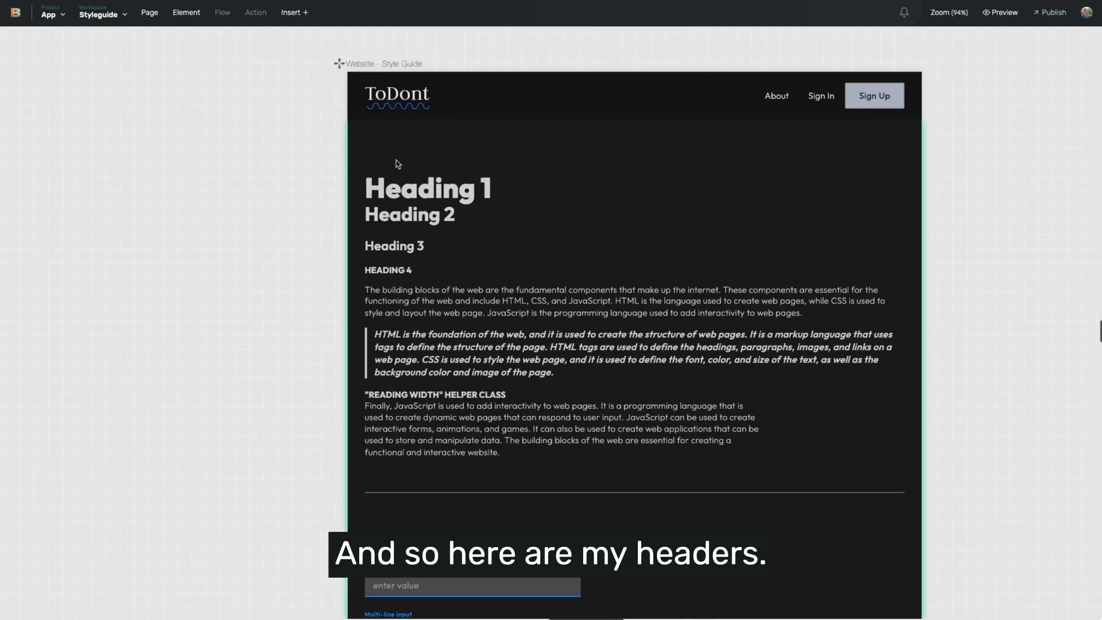
scroll("down", 3)
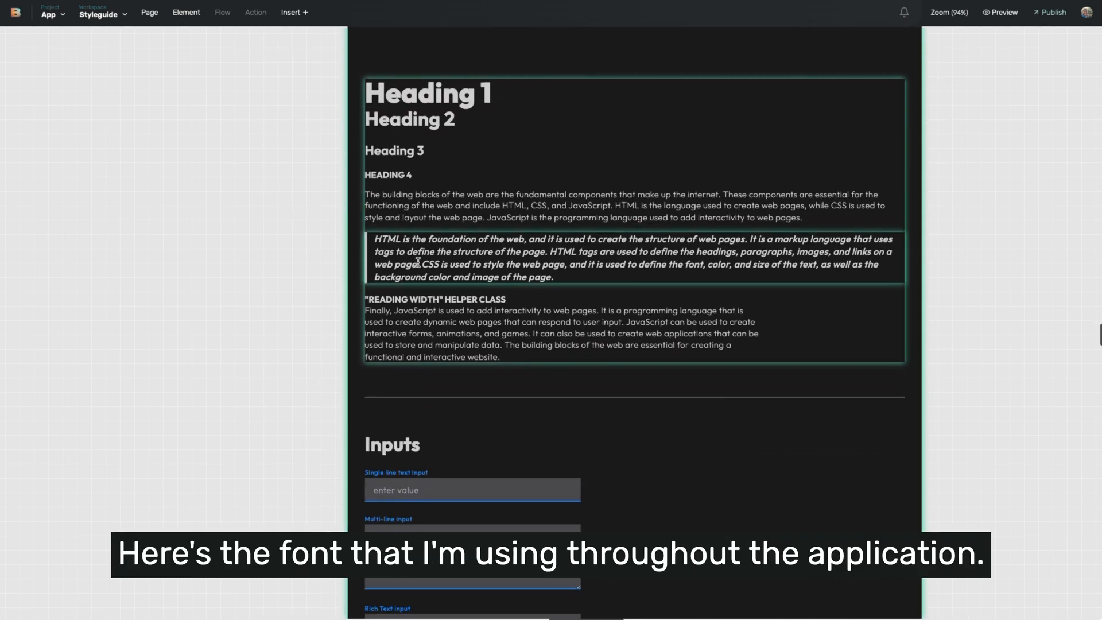
scroll("down", 3)
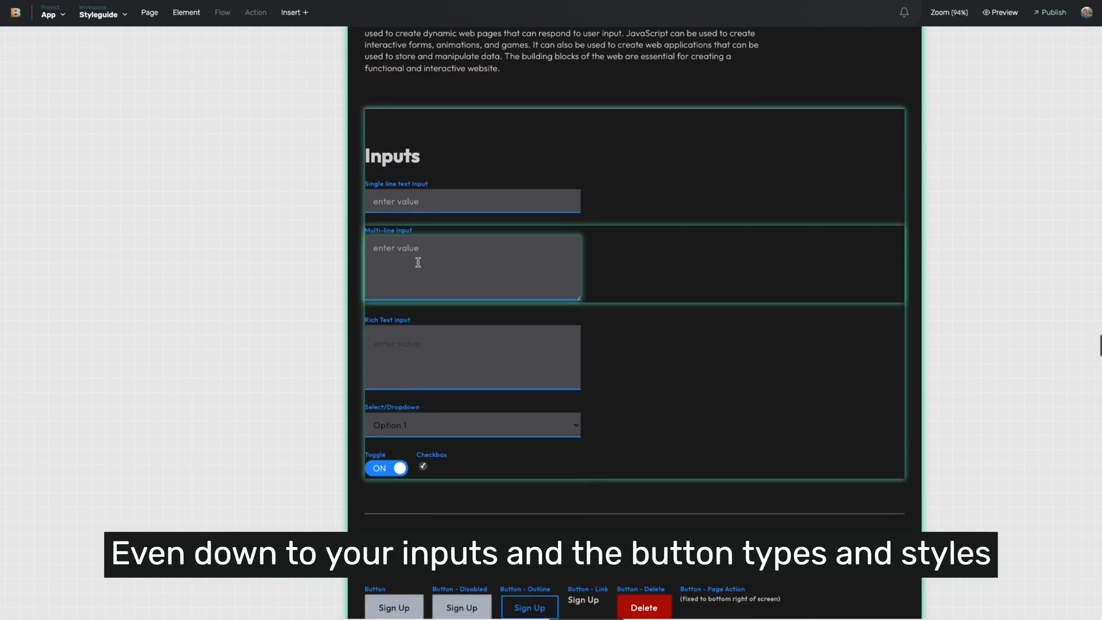
scroll("down", 3)
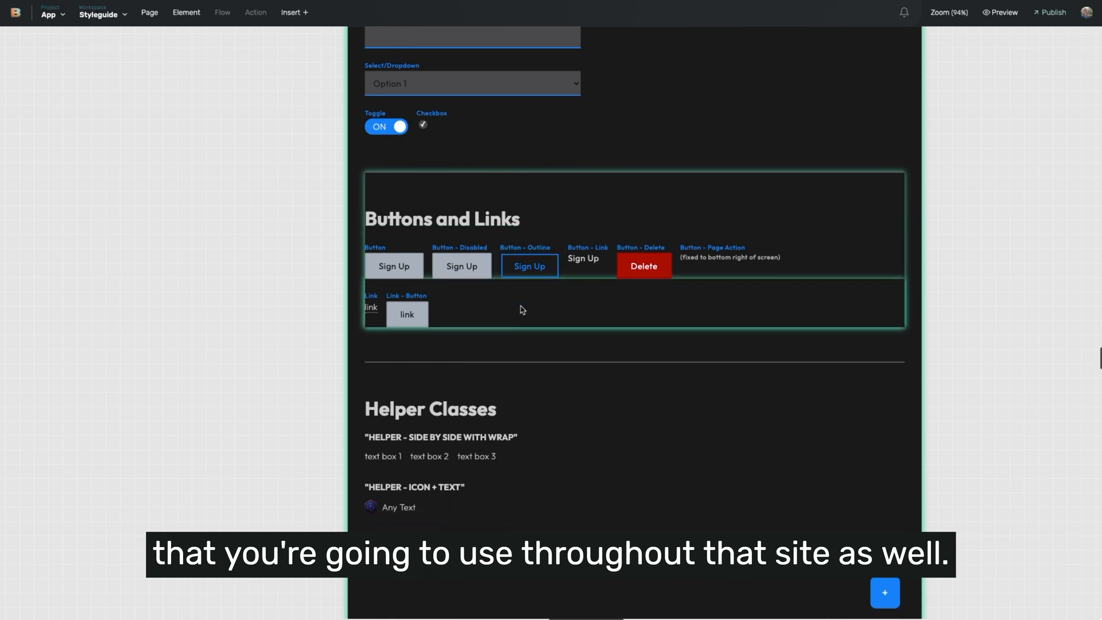
scroll("up", 3)
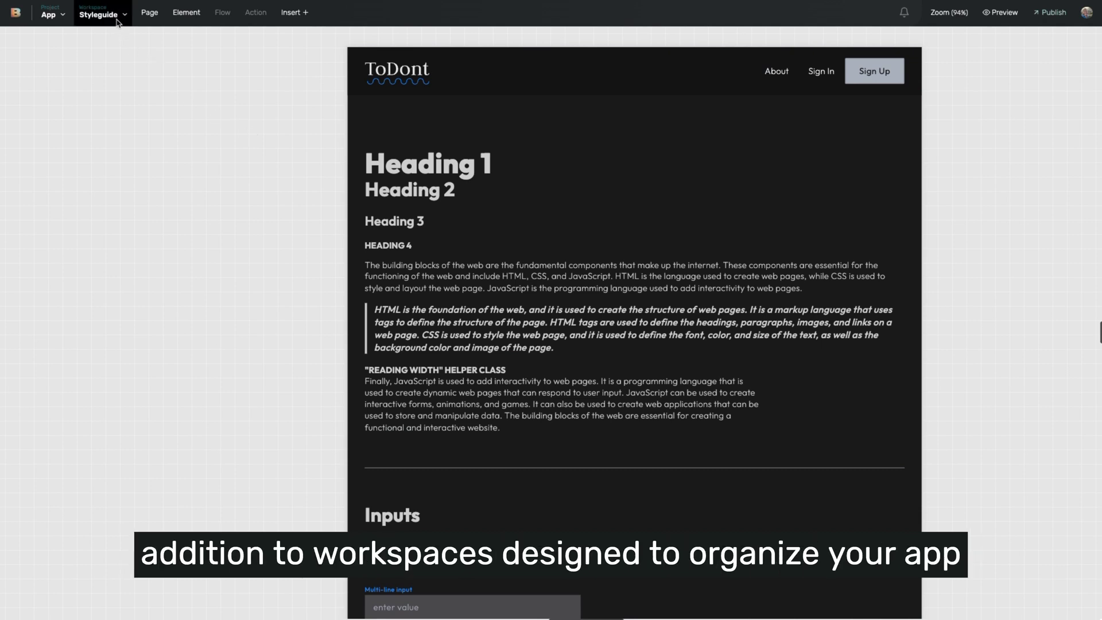
Create new team-member workspaces named Josh and Mark from the workspace menu.
left_click(97, 14)
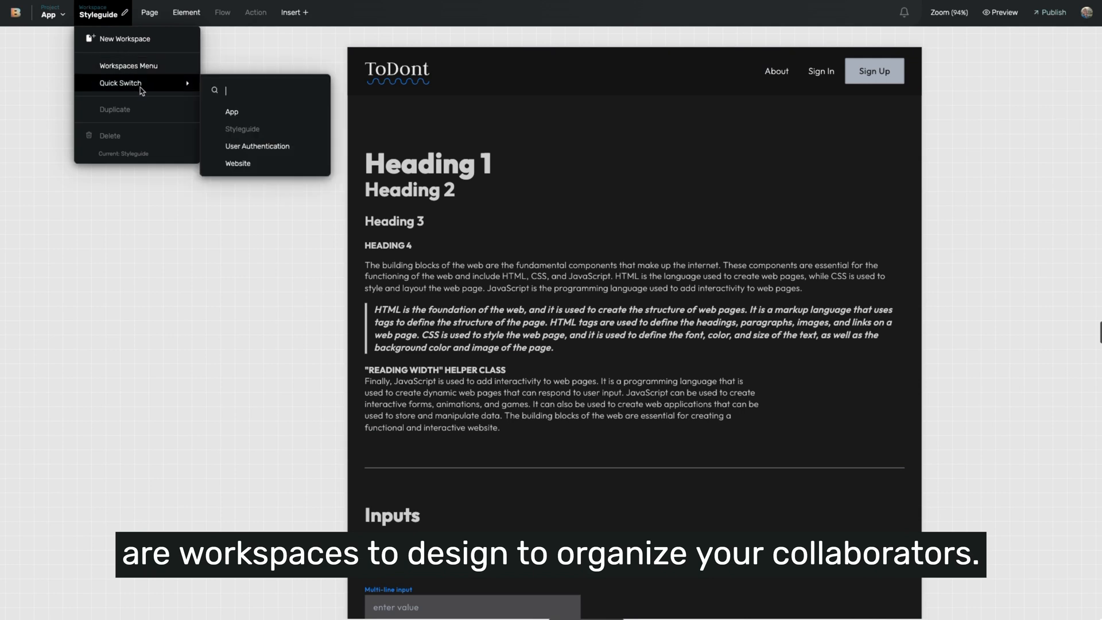
mouse_move(142, 39)
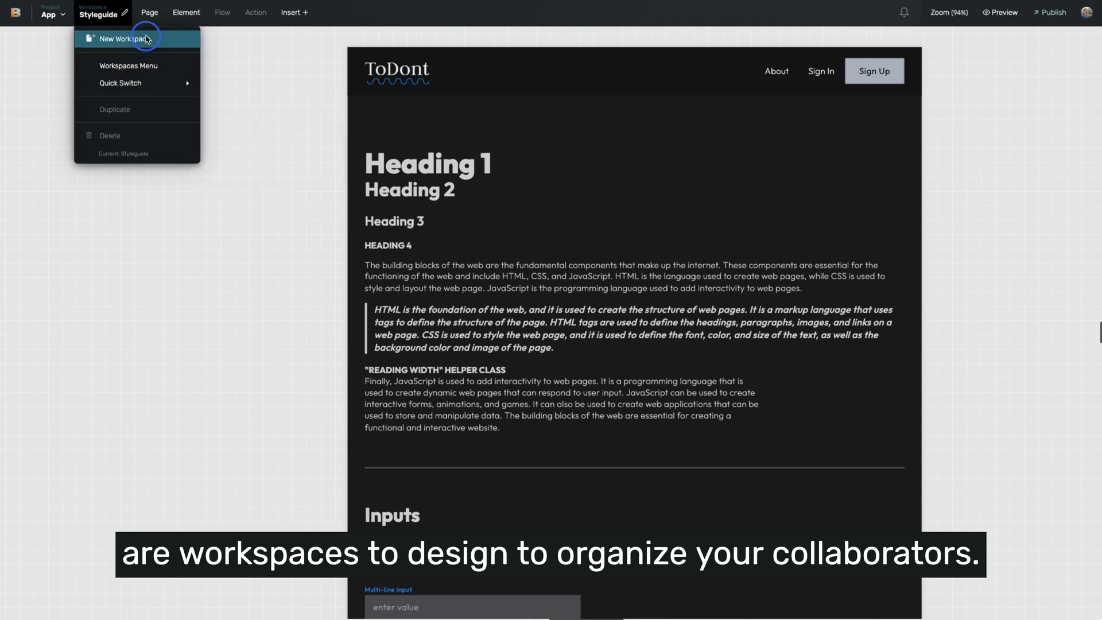
left_click(124, 39)
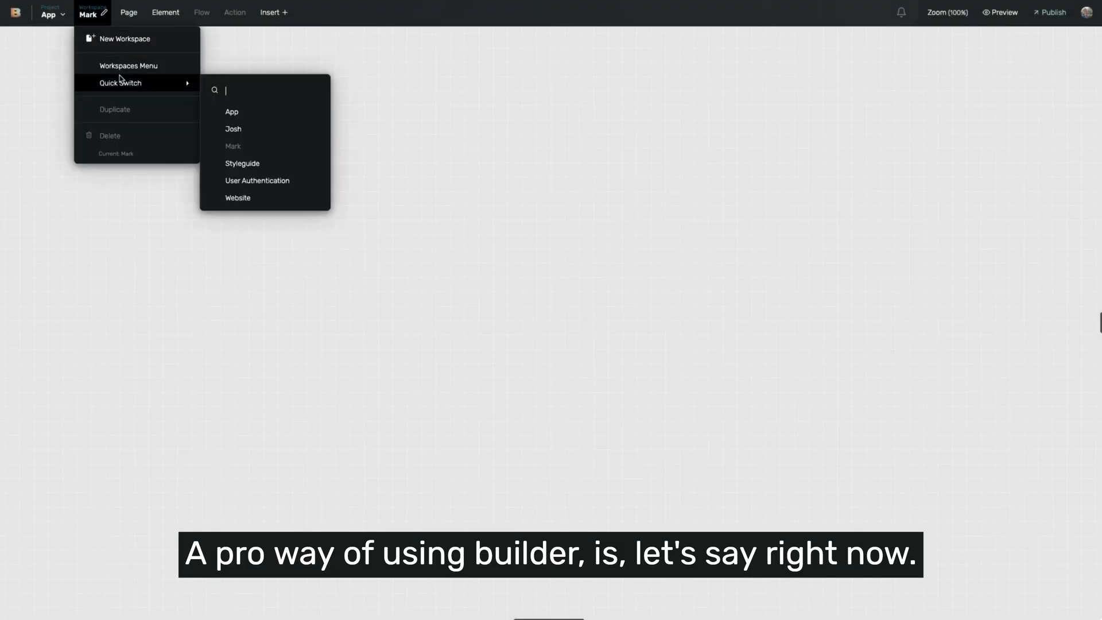
Return to the Website workspace and duplicate the Home page as 'Website - Home - Josh'.
left_click(238, 197)
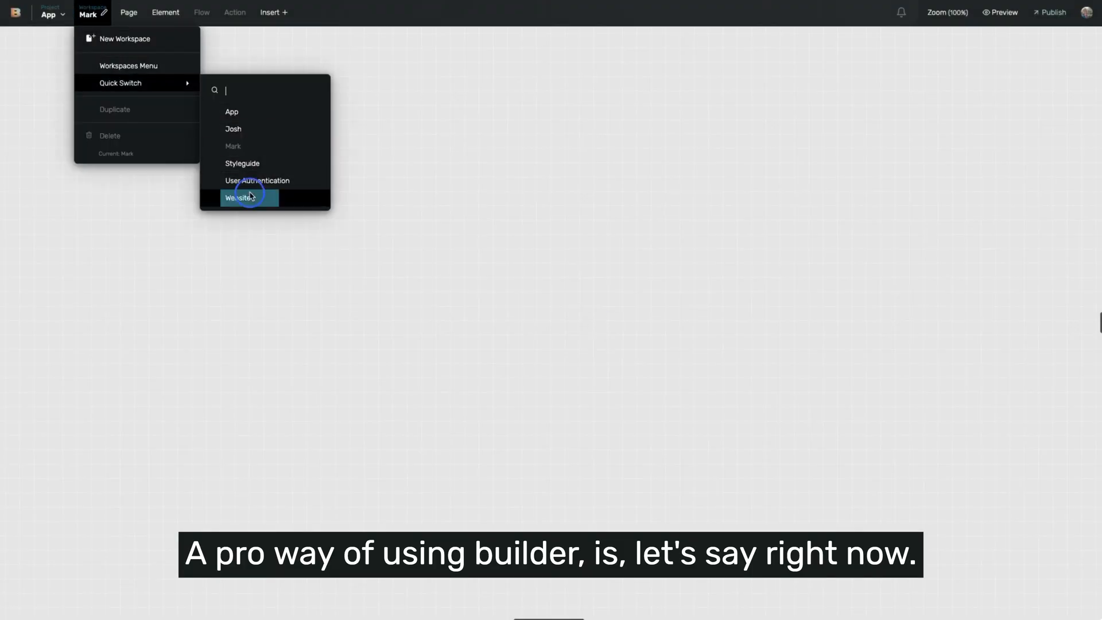
left_click(240, 198)
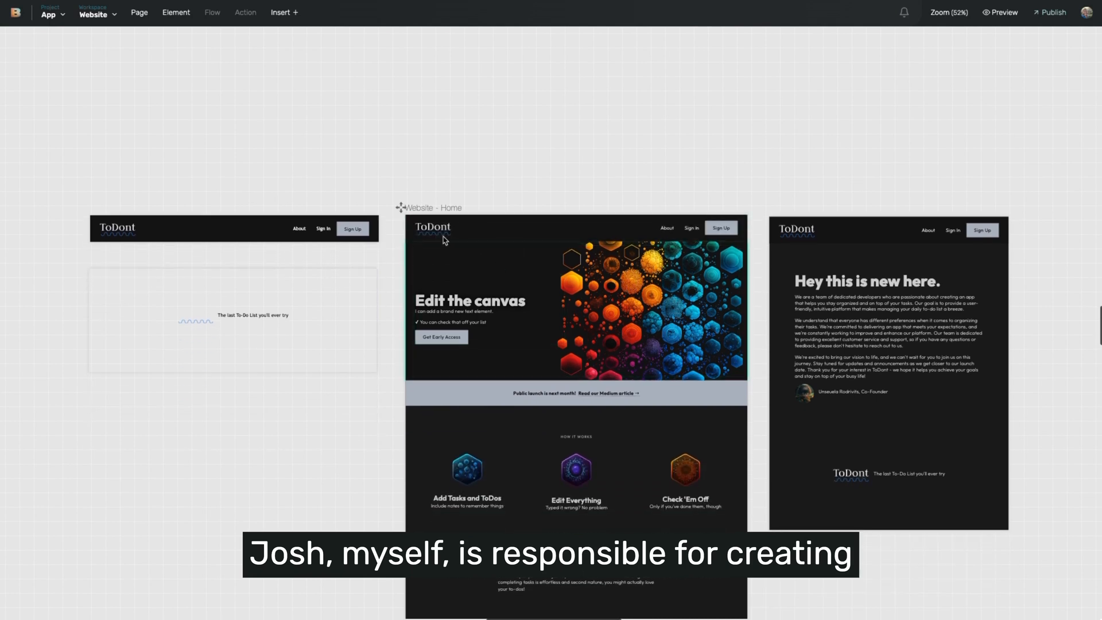
left_click(466, 242)
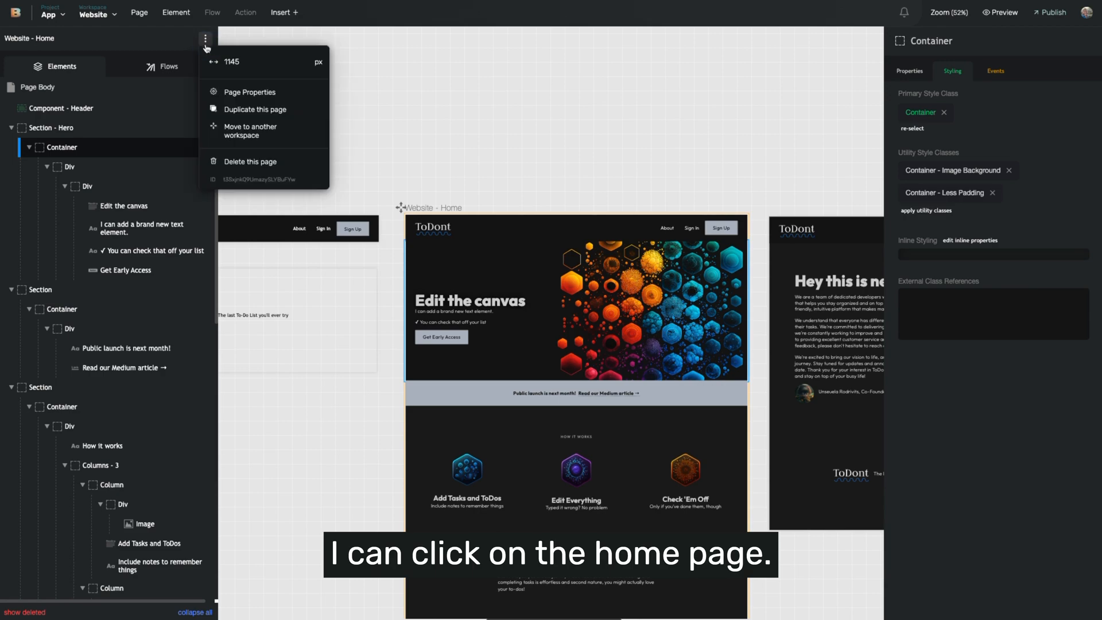
left_click(254, 109)
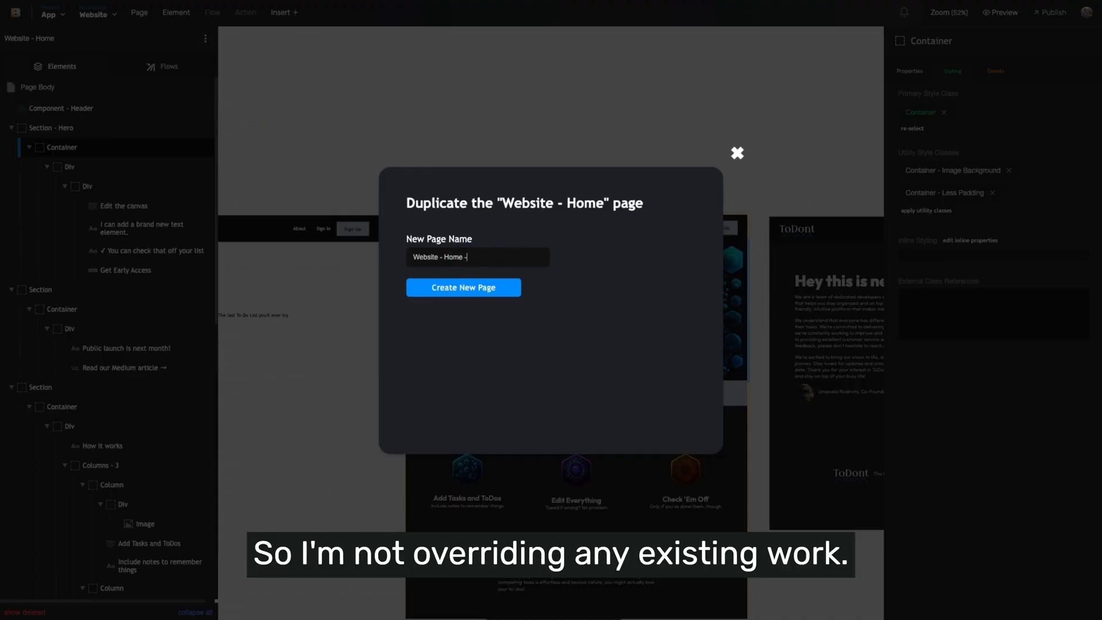
left_click(463, 286)
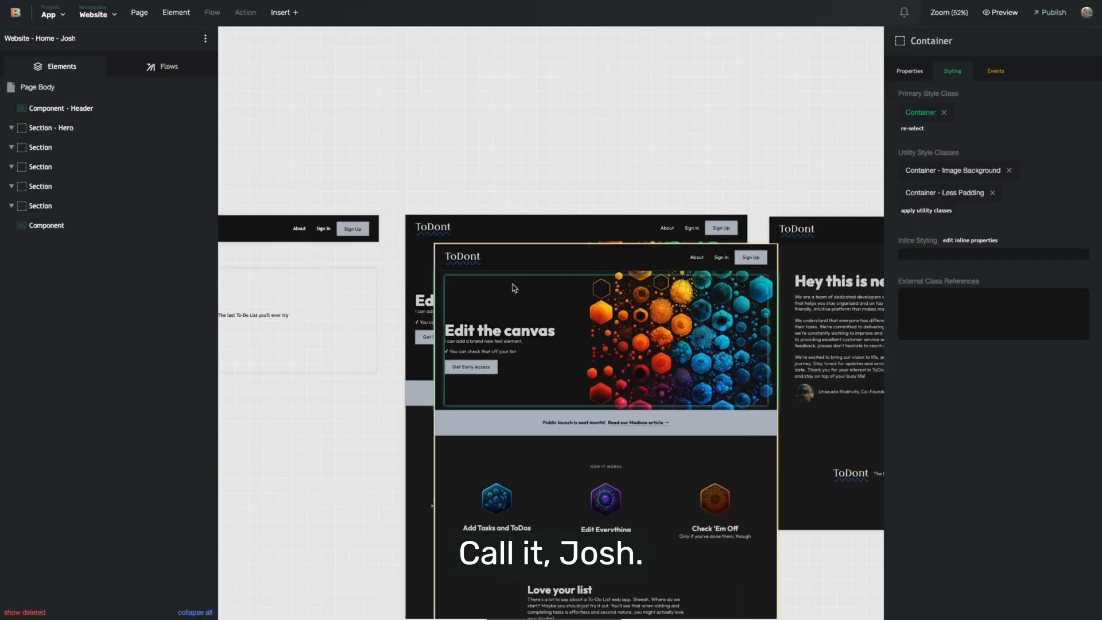
left_click(205, 39)
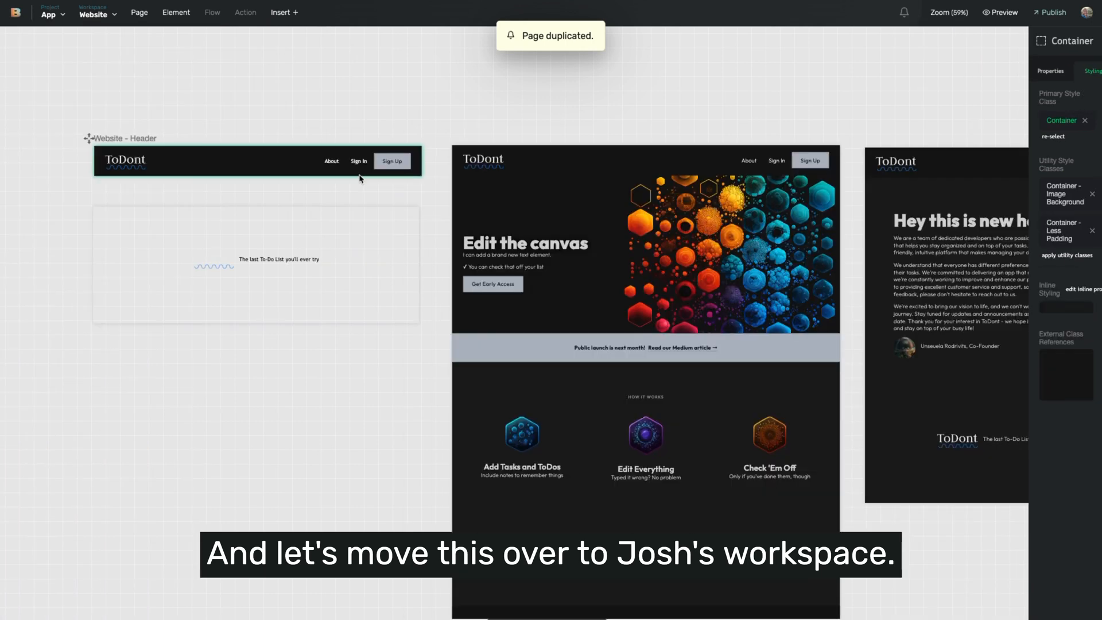
Quick-switch to the Josh workspace and select the hero section of the home page copy.
left_click(95, 16)
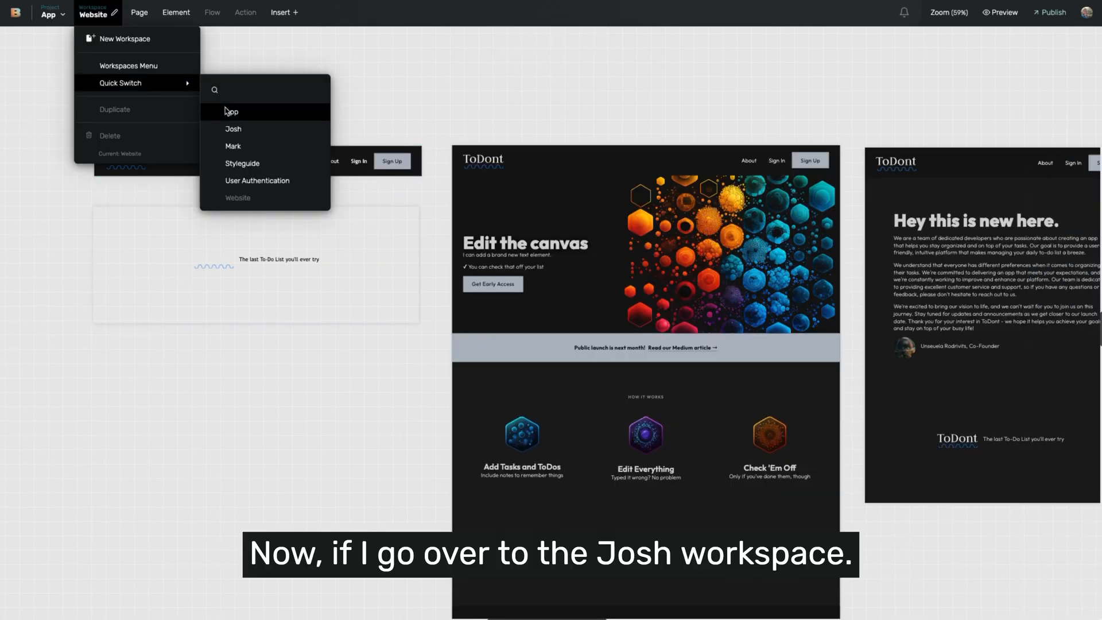
left_click(233, 129)
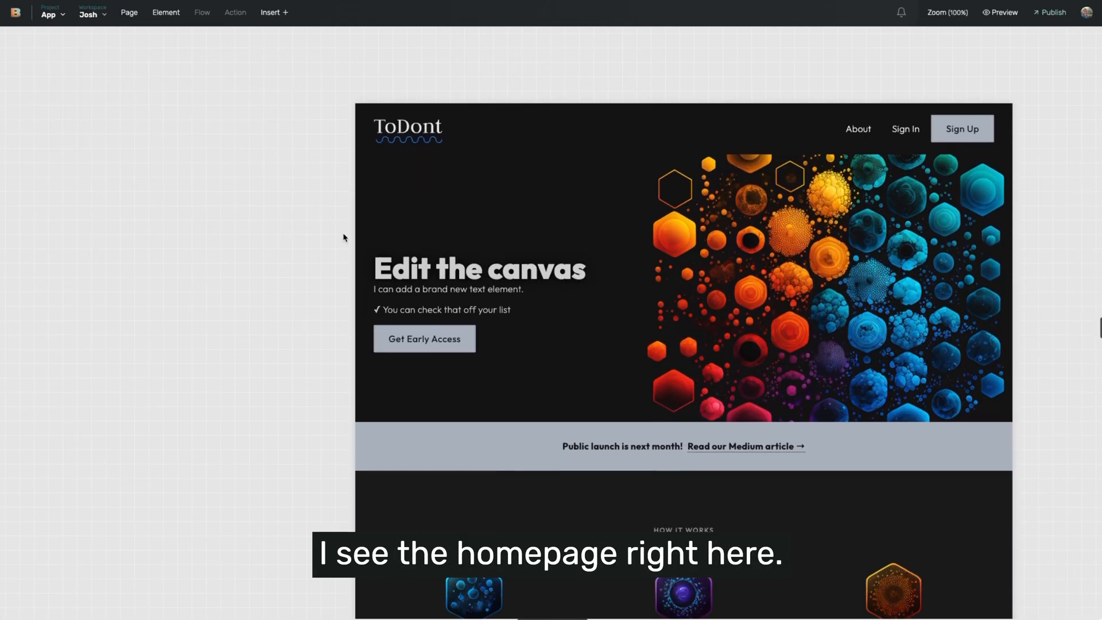
left_click(407, 129)
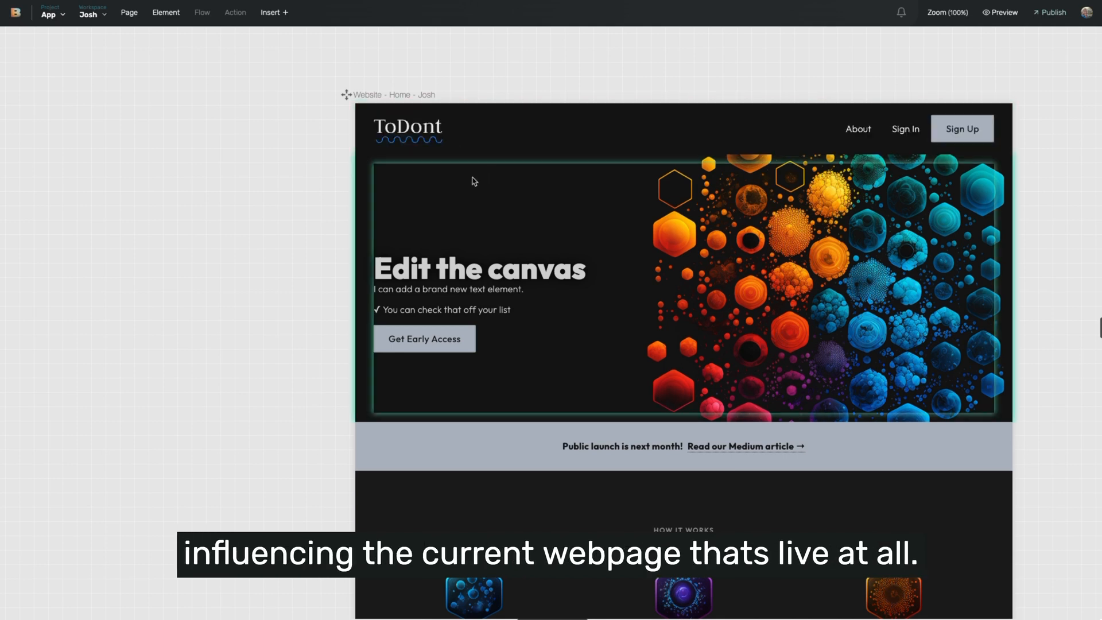
mouse_move(432, 174)
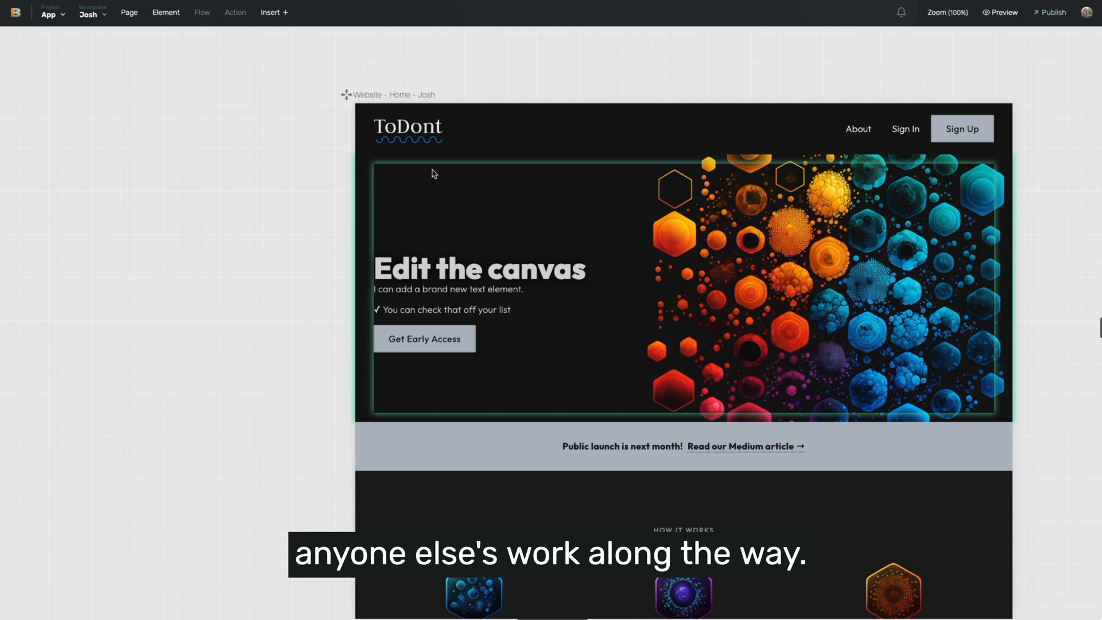
left_click(204, 39)
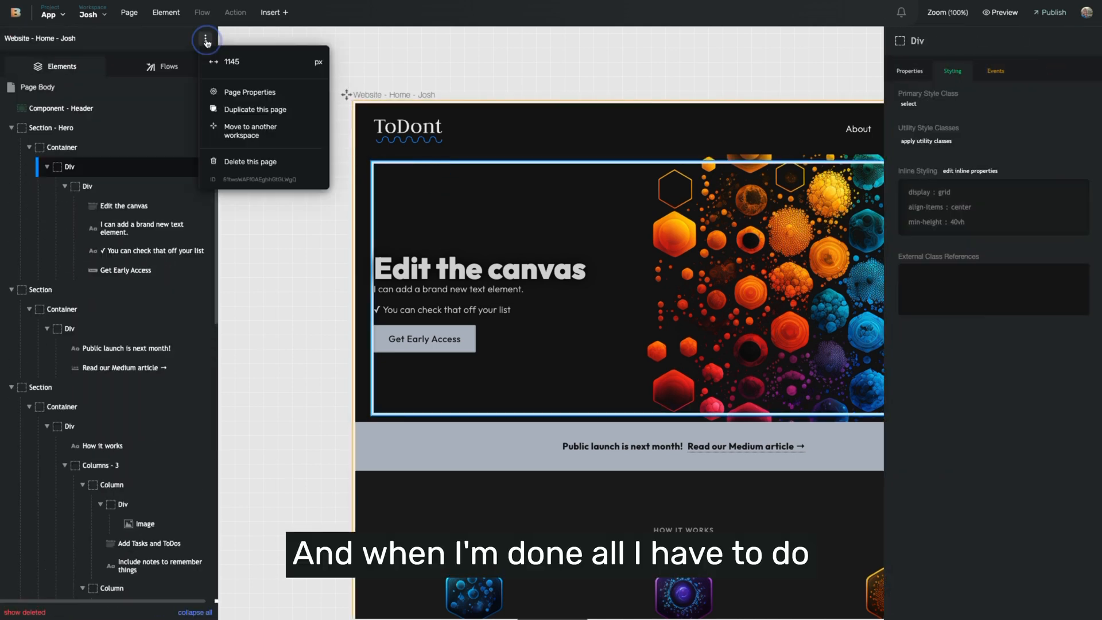
left_click(250, 129)
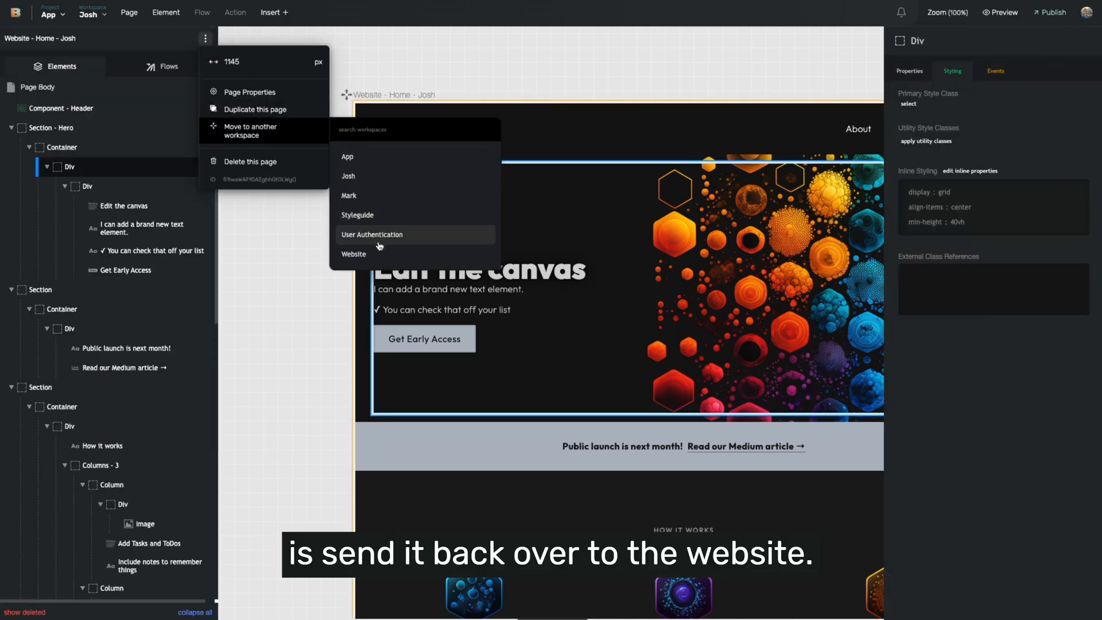
left_click(353, 254)
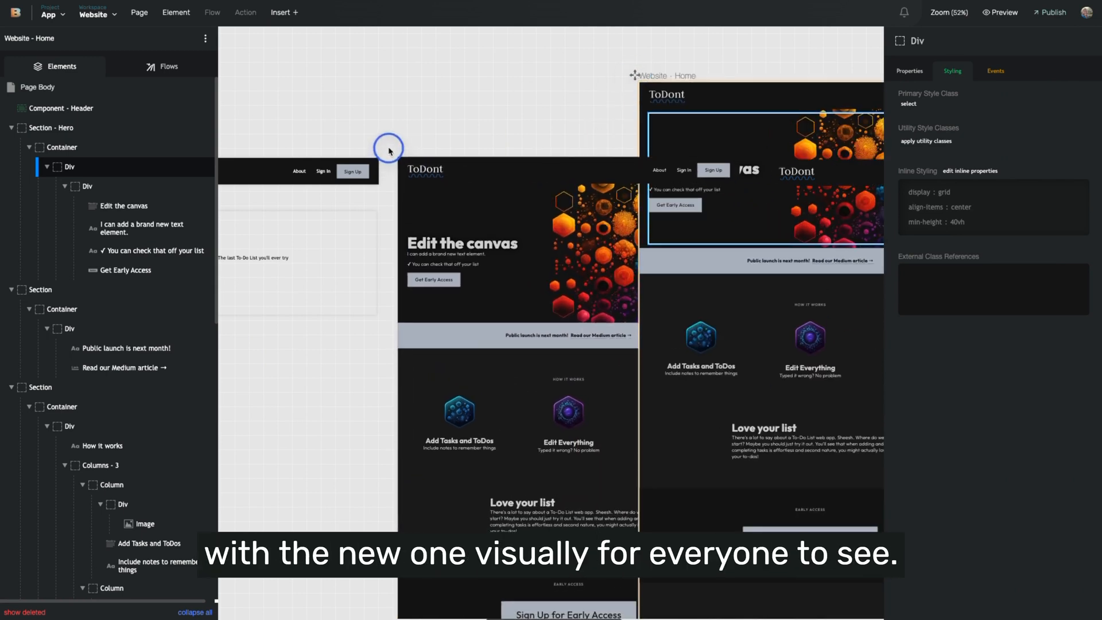
left_click(204, 39)
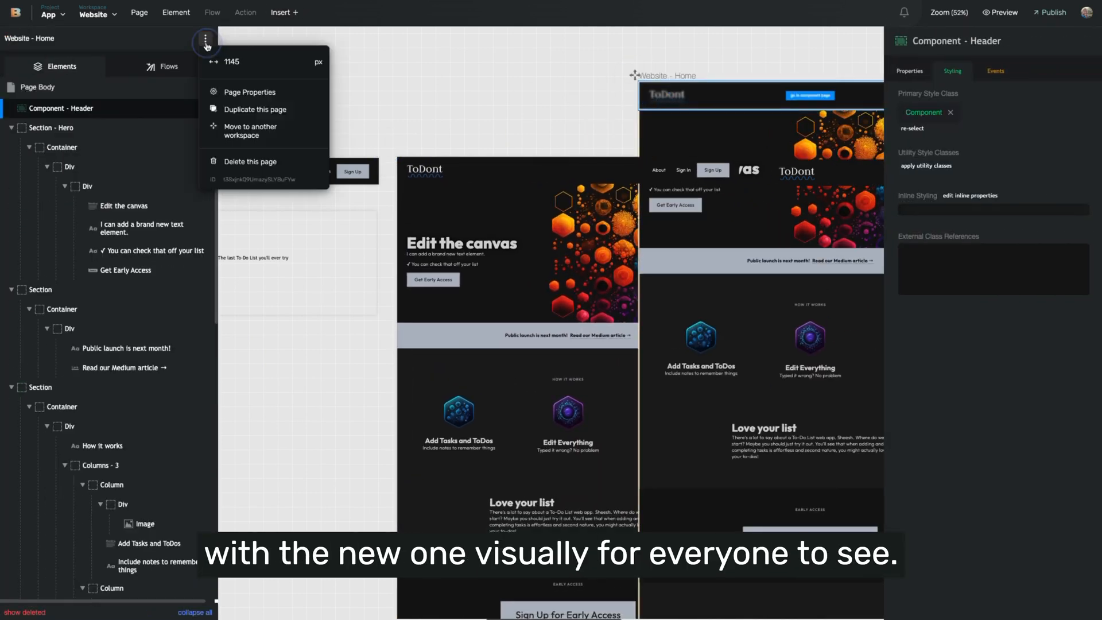